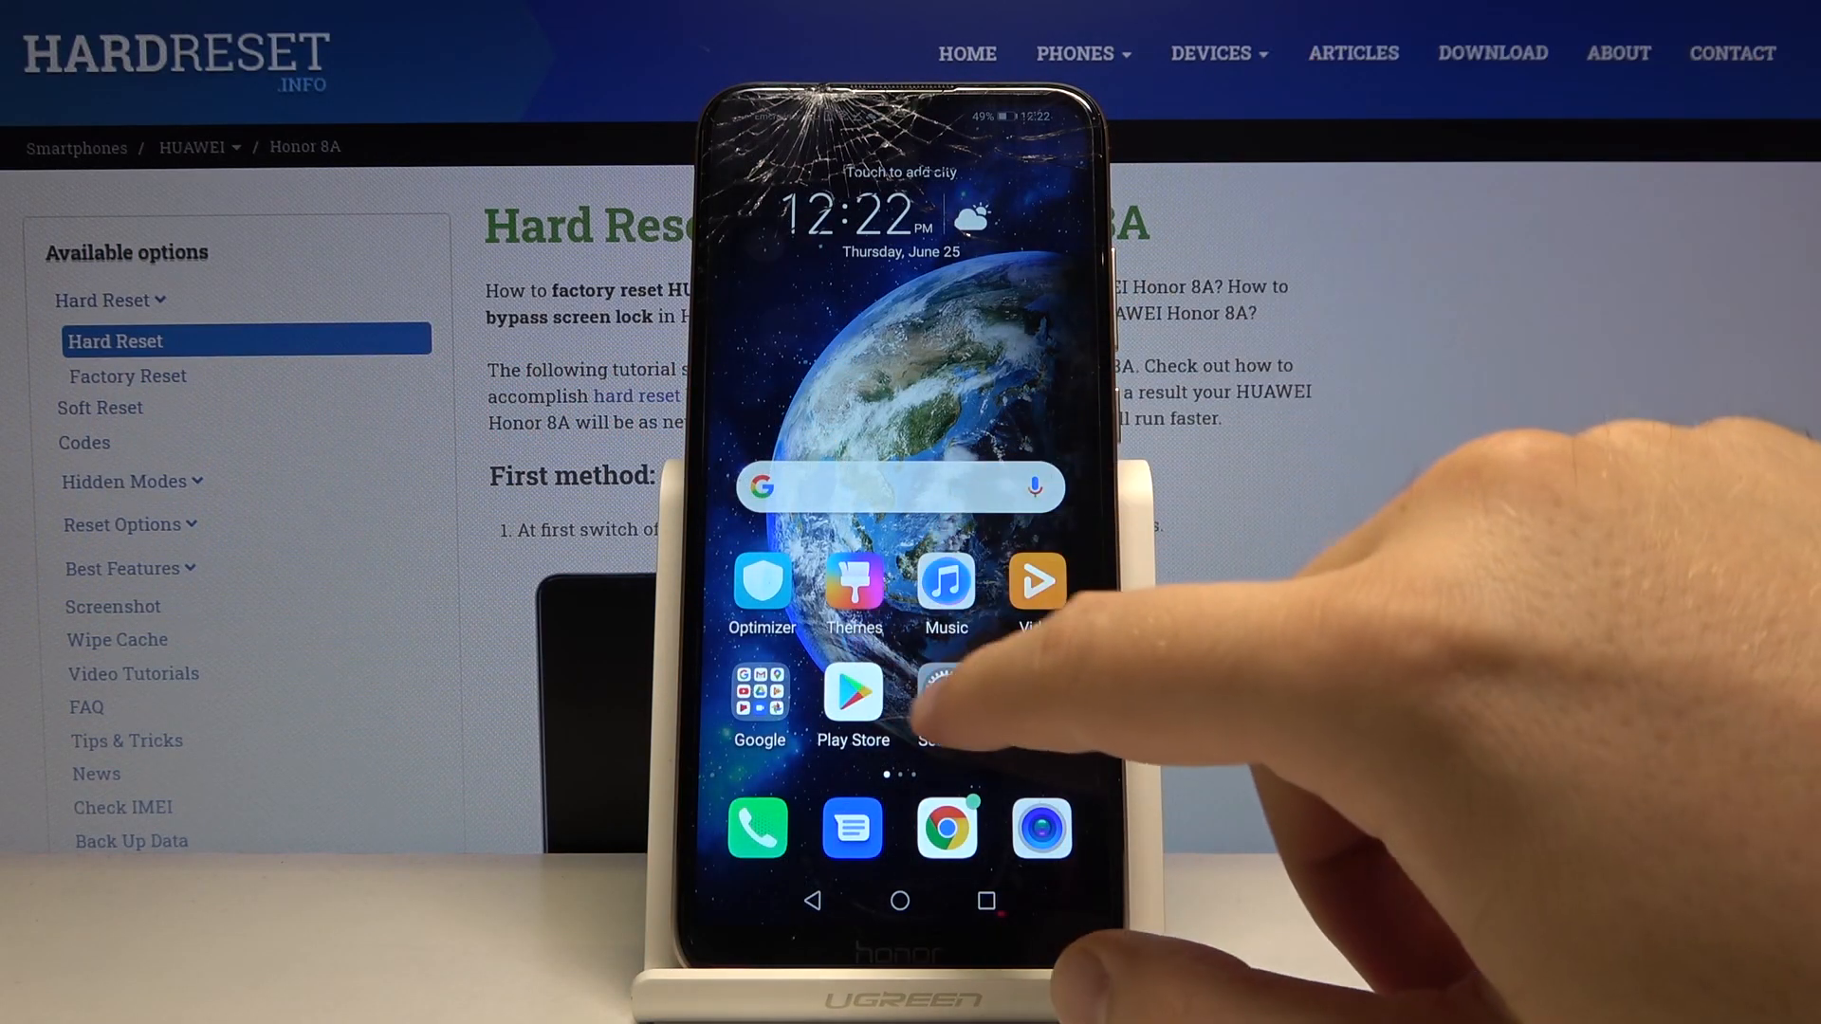
Reach the storage Cleanup screen from Settings > Storage, showing 442 MB of junk files
left_click(943, 696)
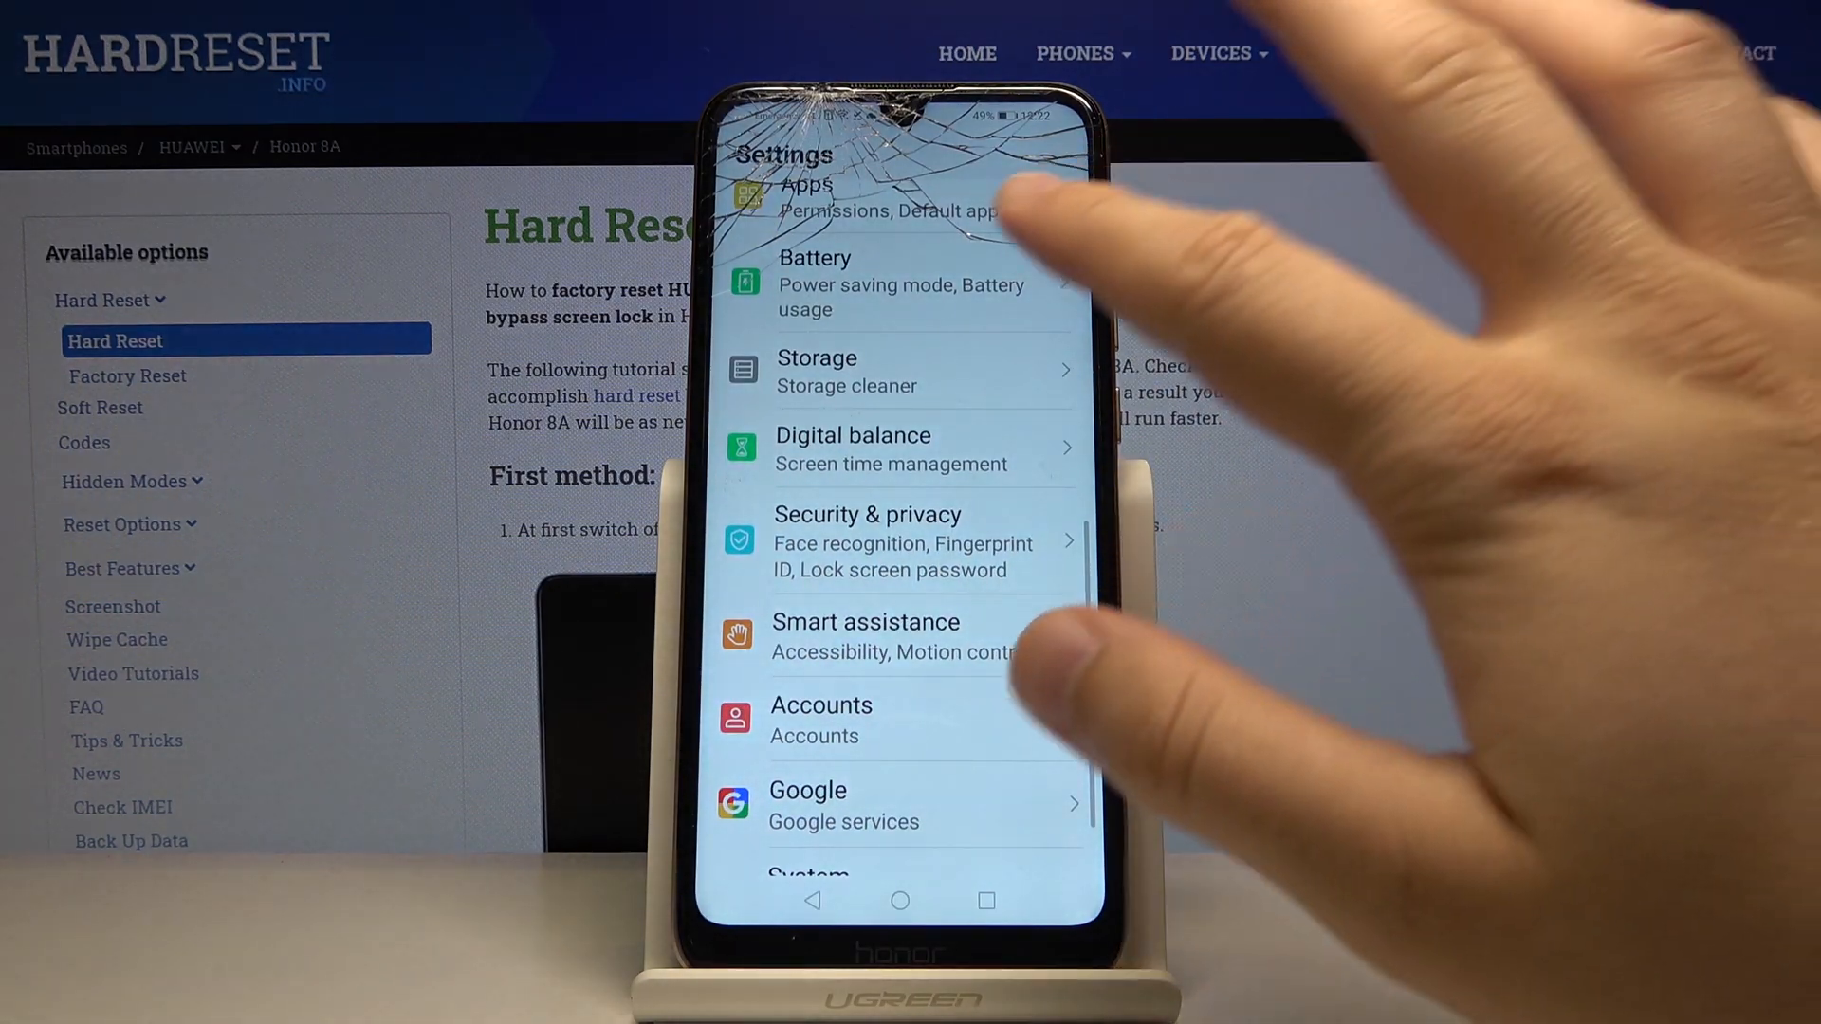
left_click(815, 358)
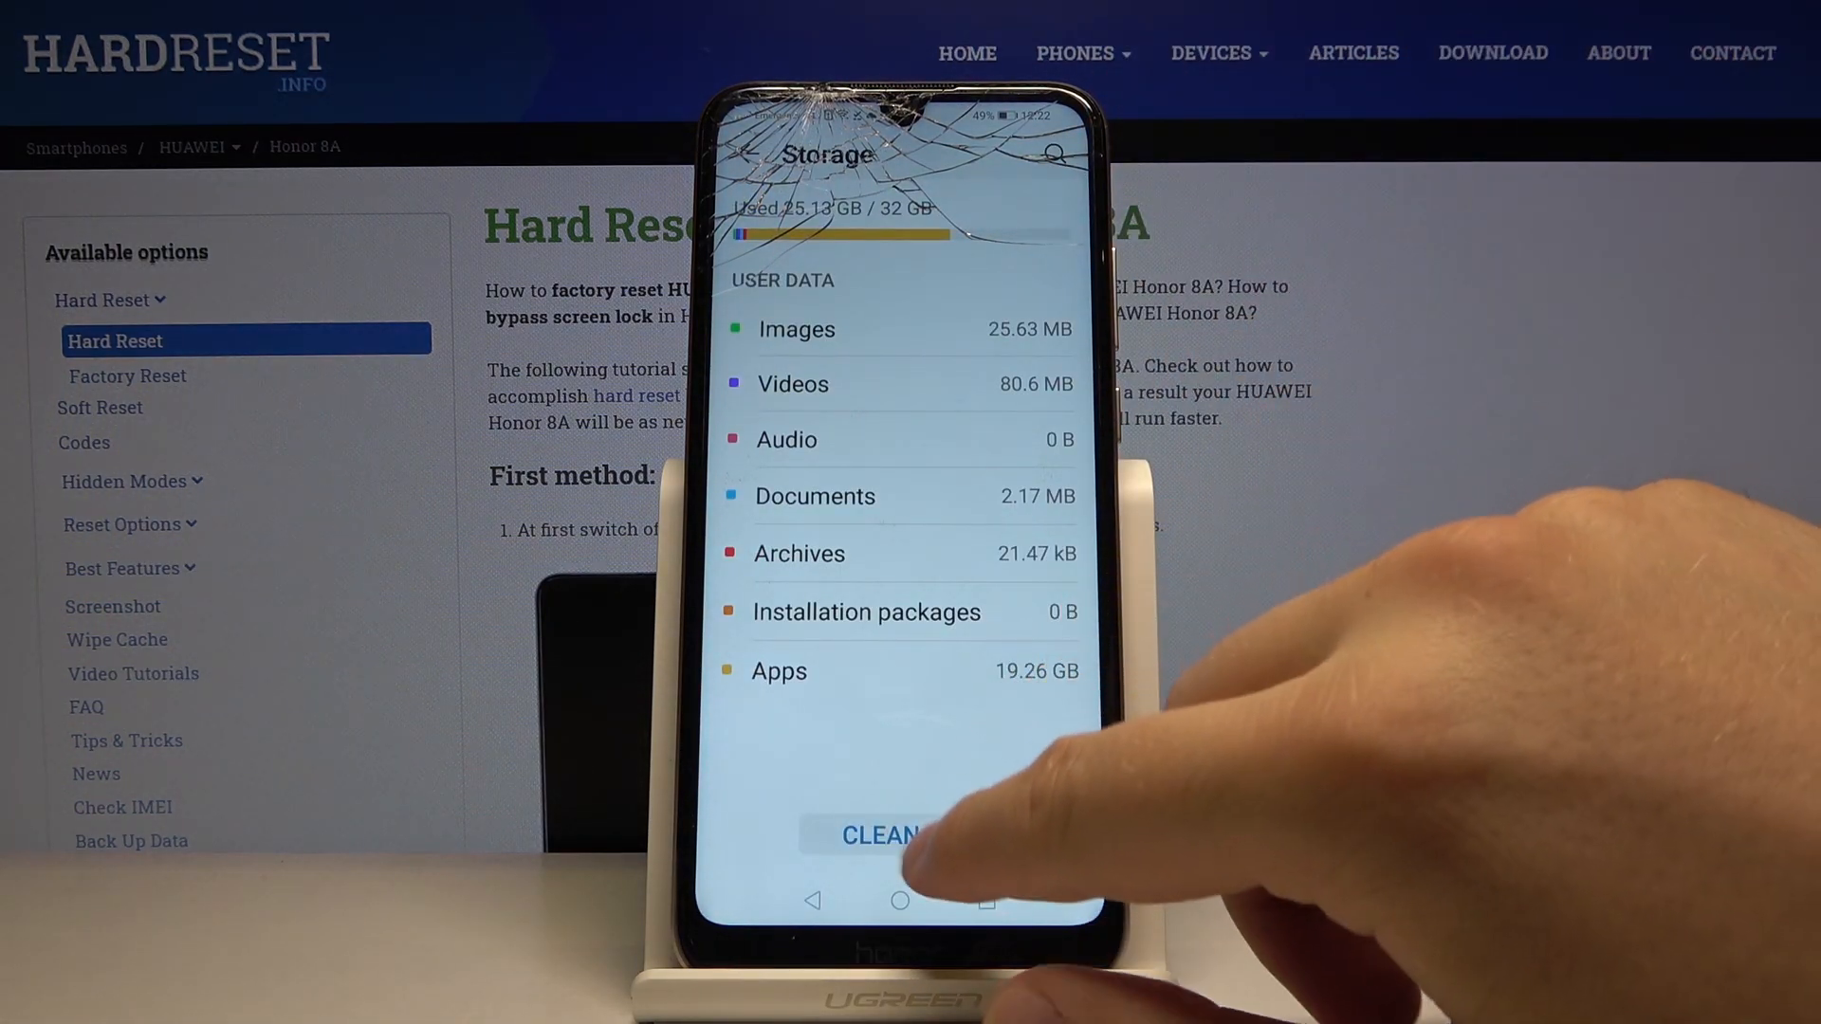
left_click(882, 834)
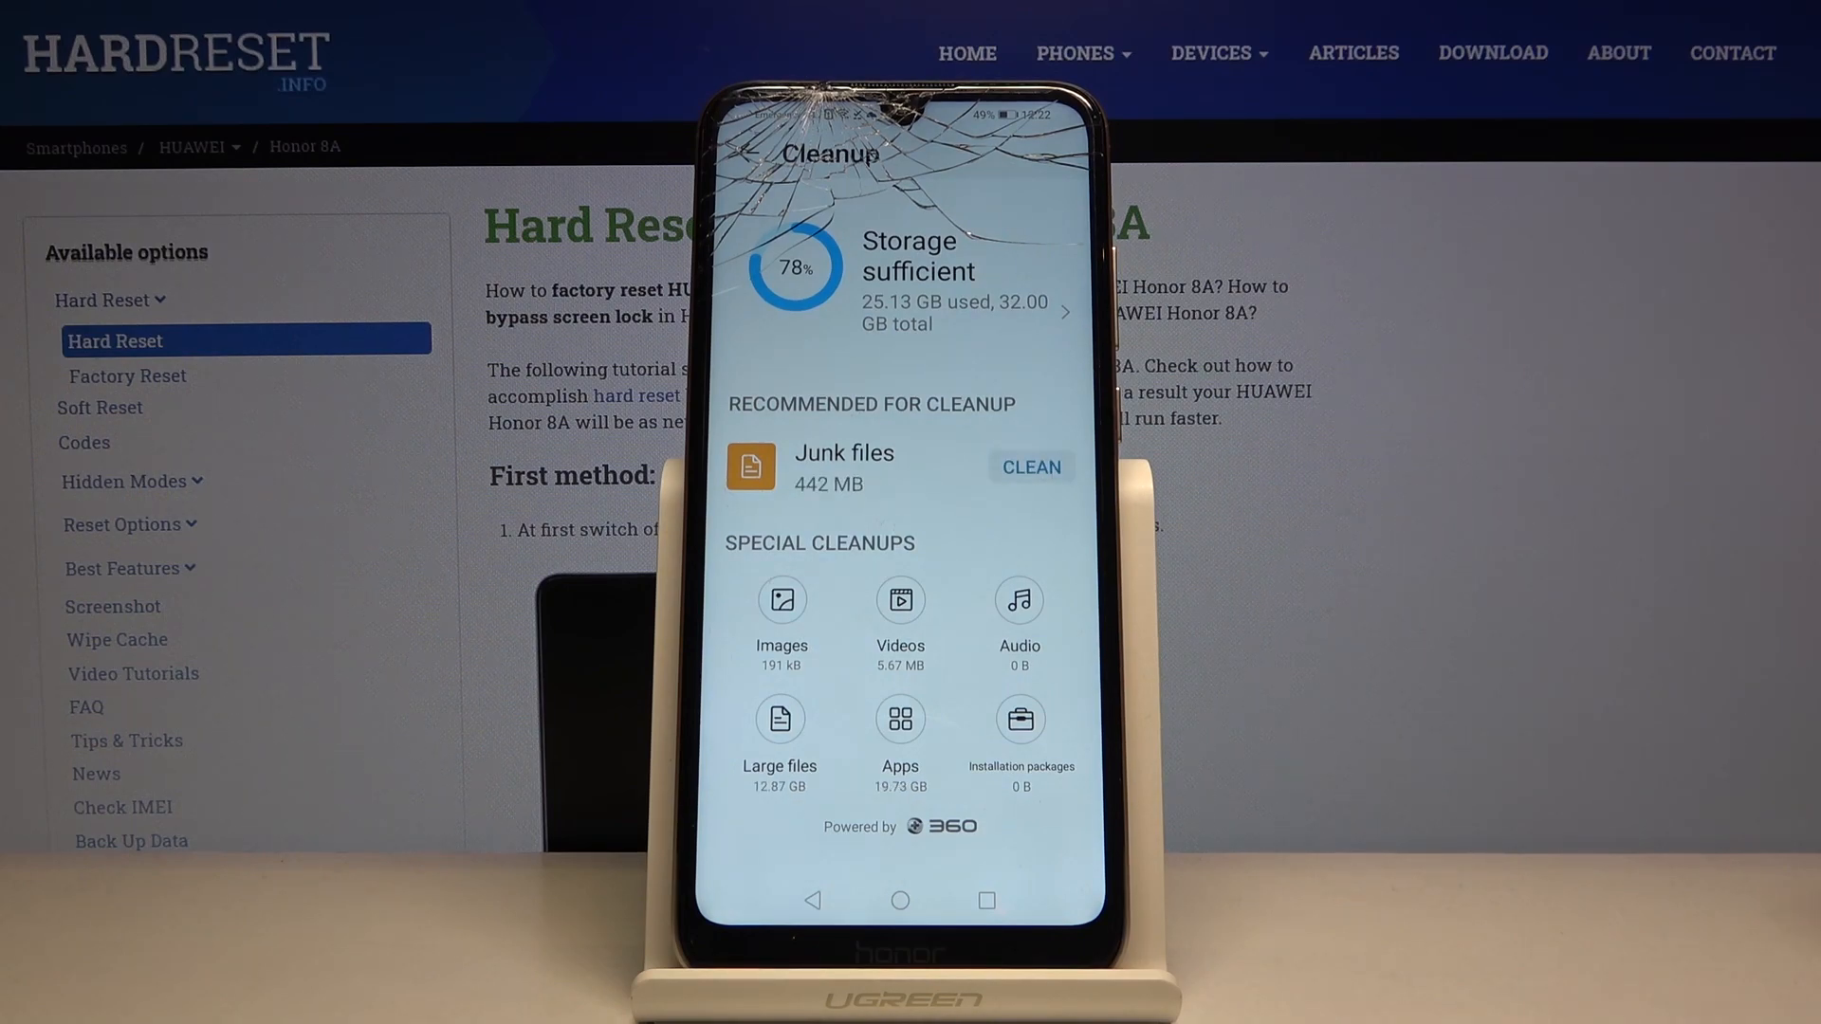
Delete the 892 KB app cache of Gallery, Maps, SwiftKey and AppAdvisor from Junk files
left_click(1028, 466)
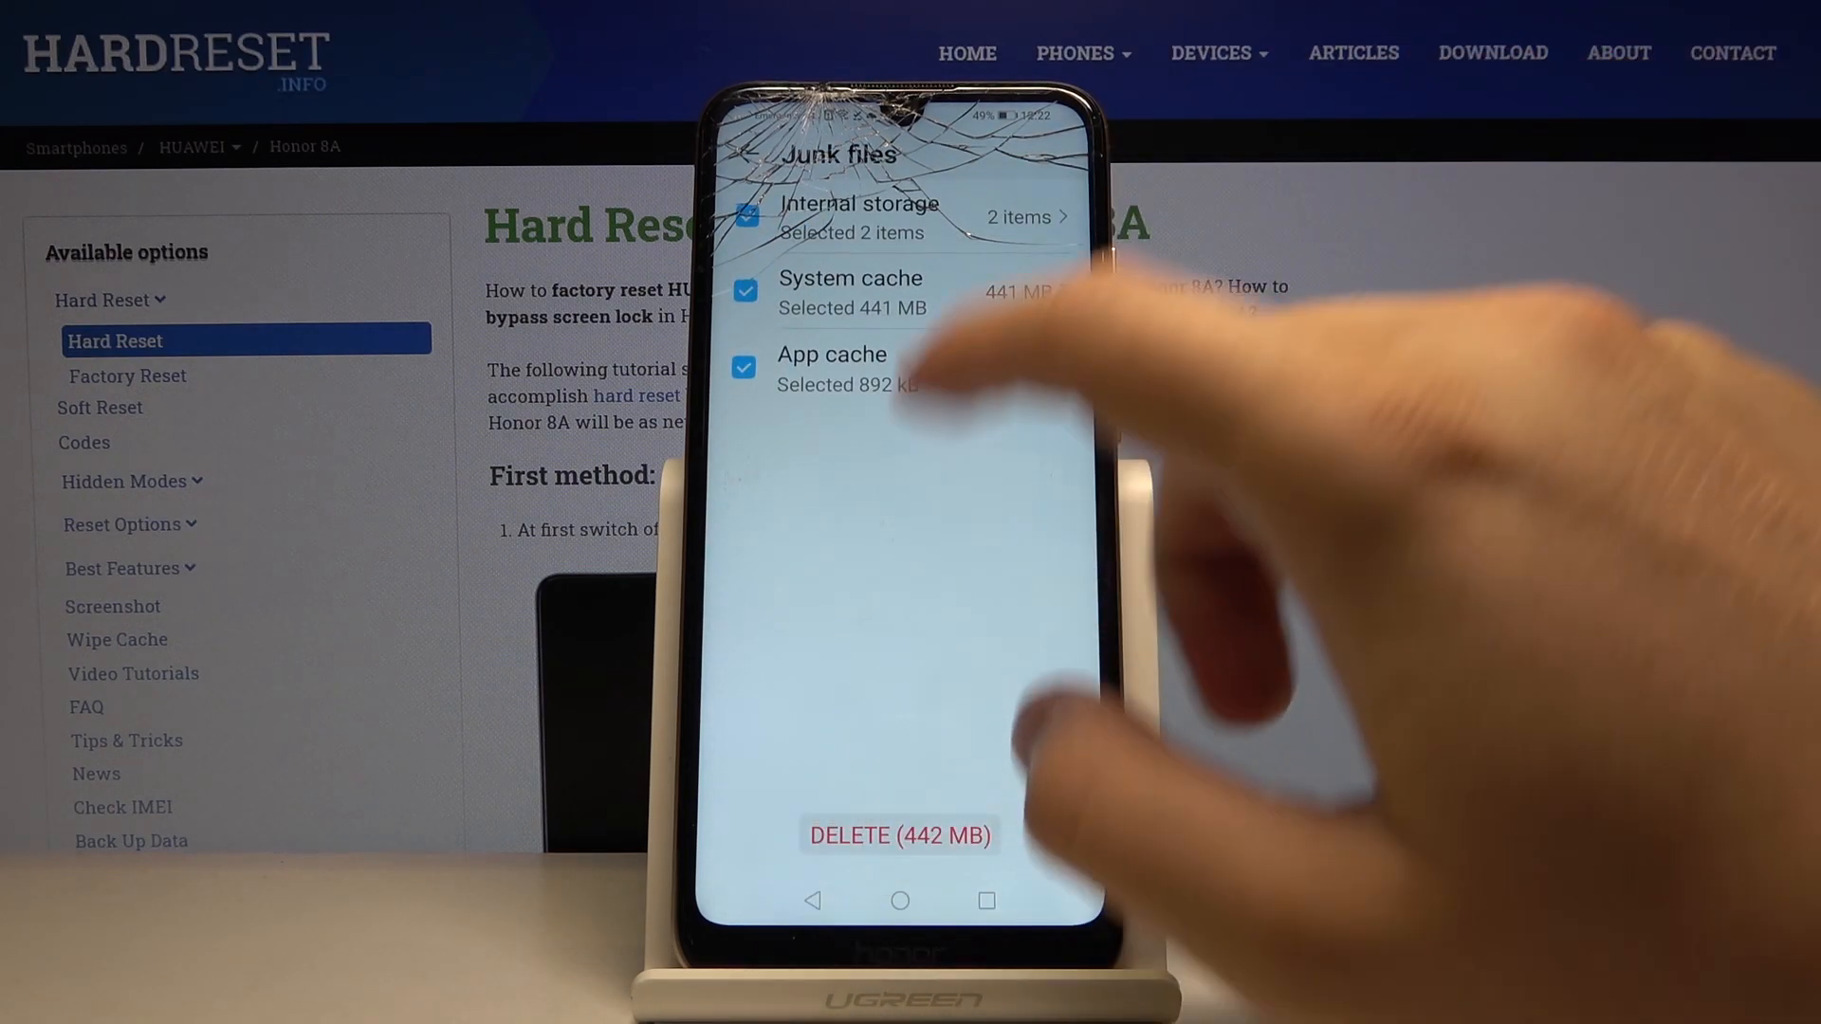
left_click(859, 216)
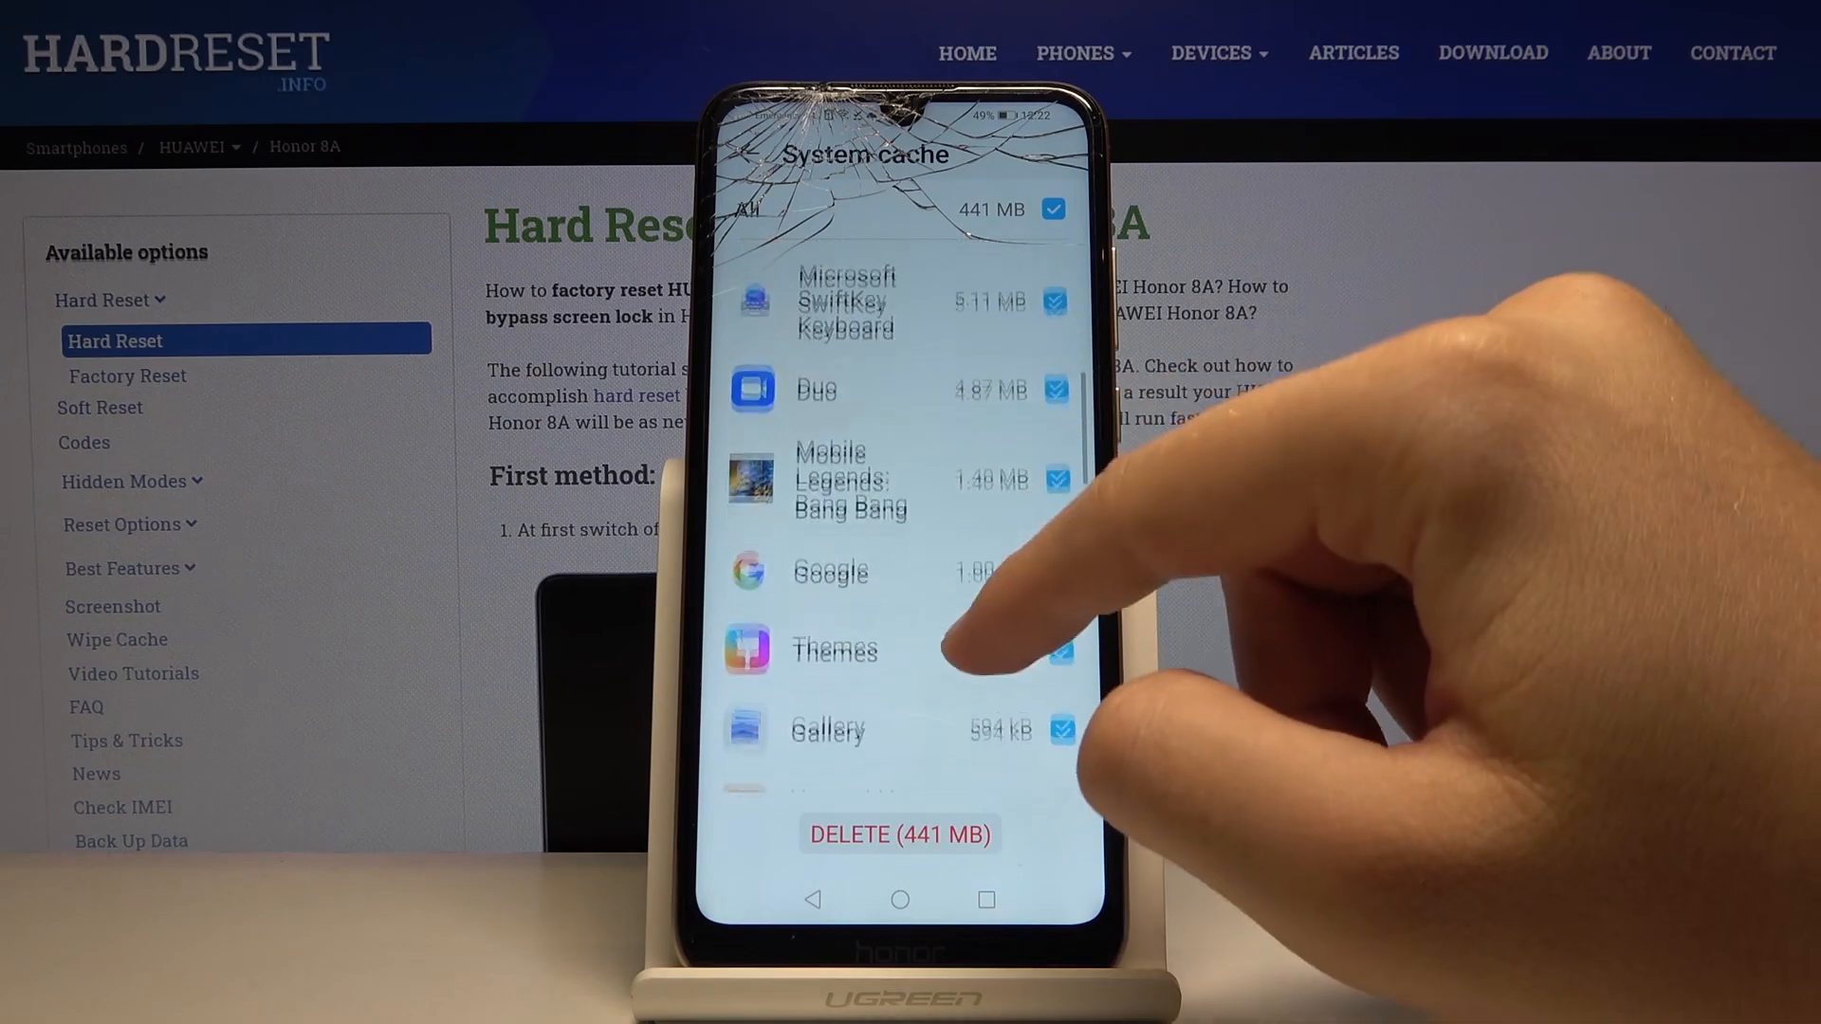
scroll("down", 3)
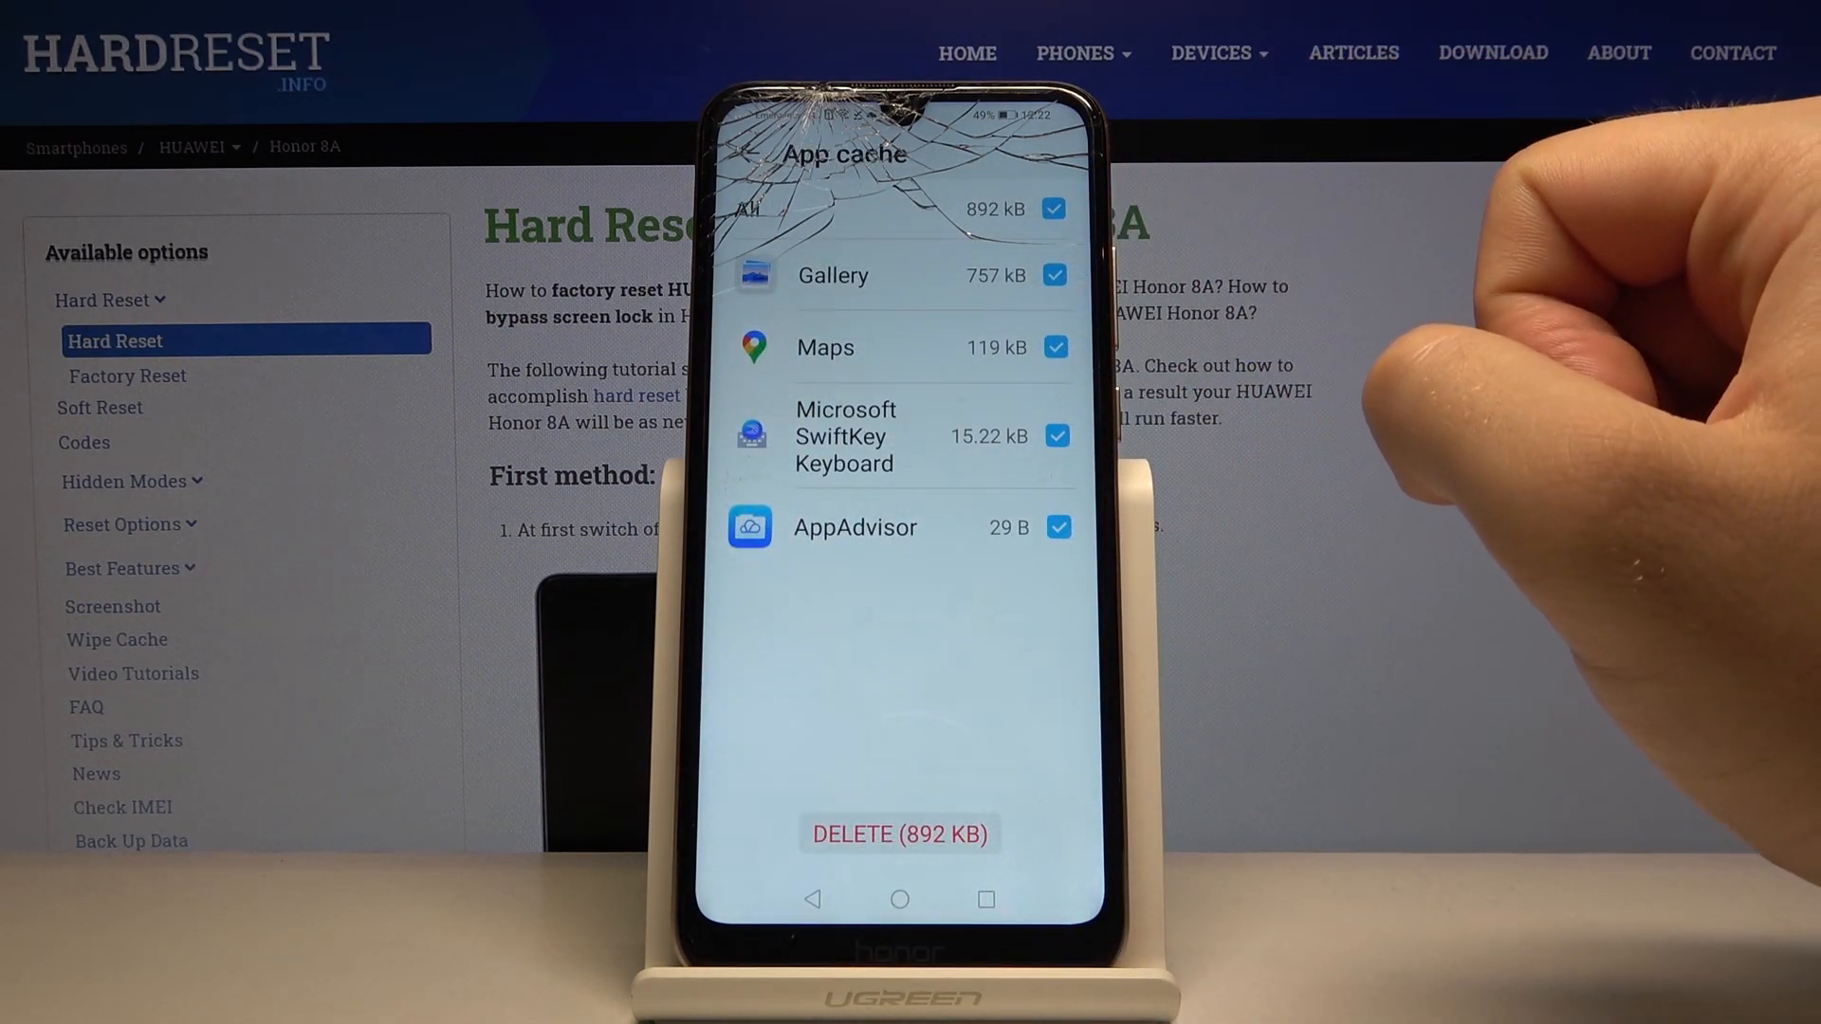
left_click(899, 833)
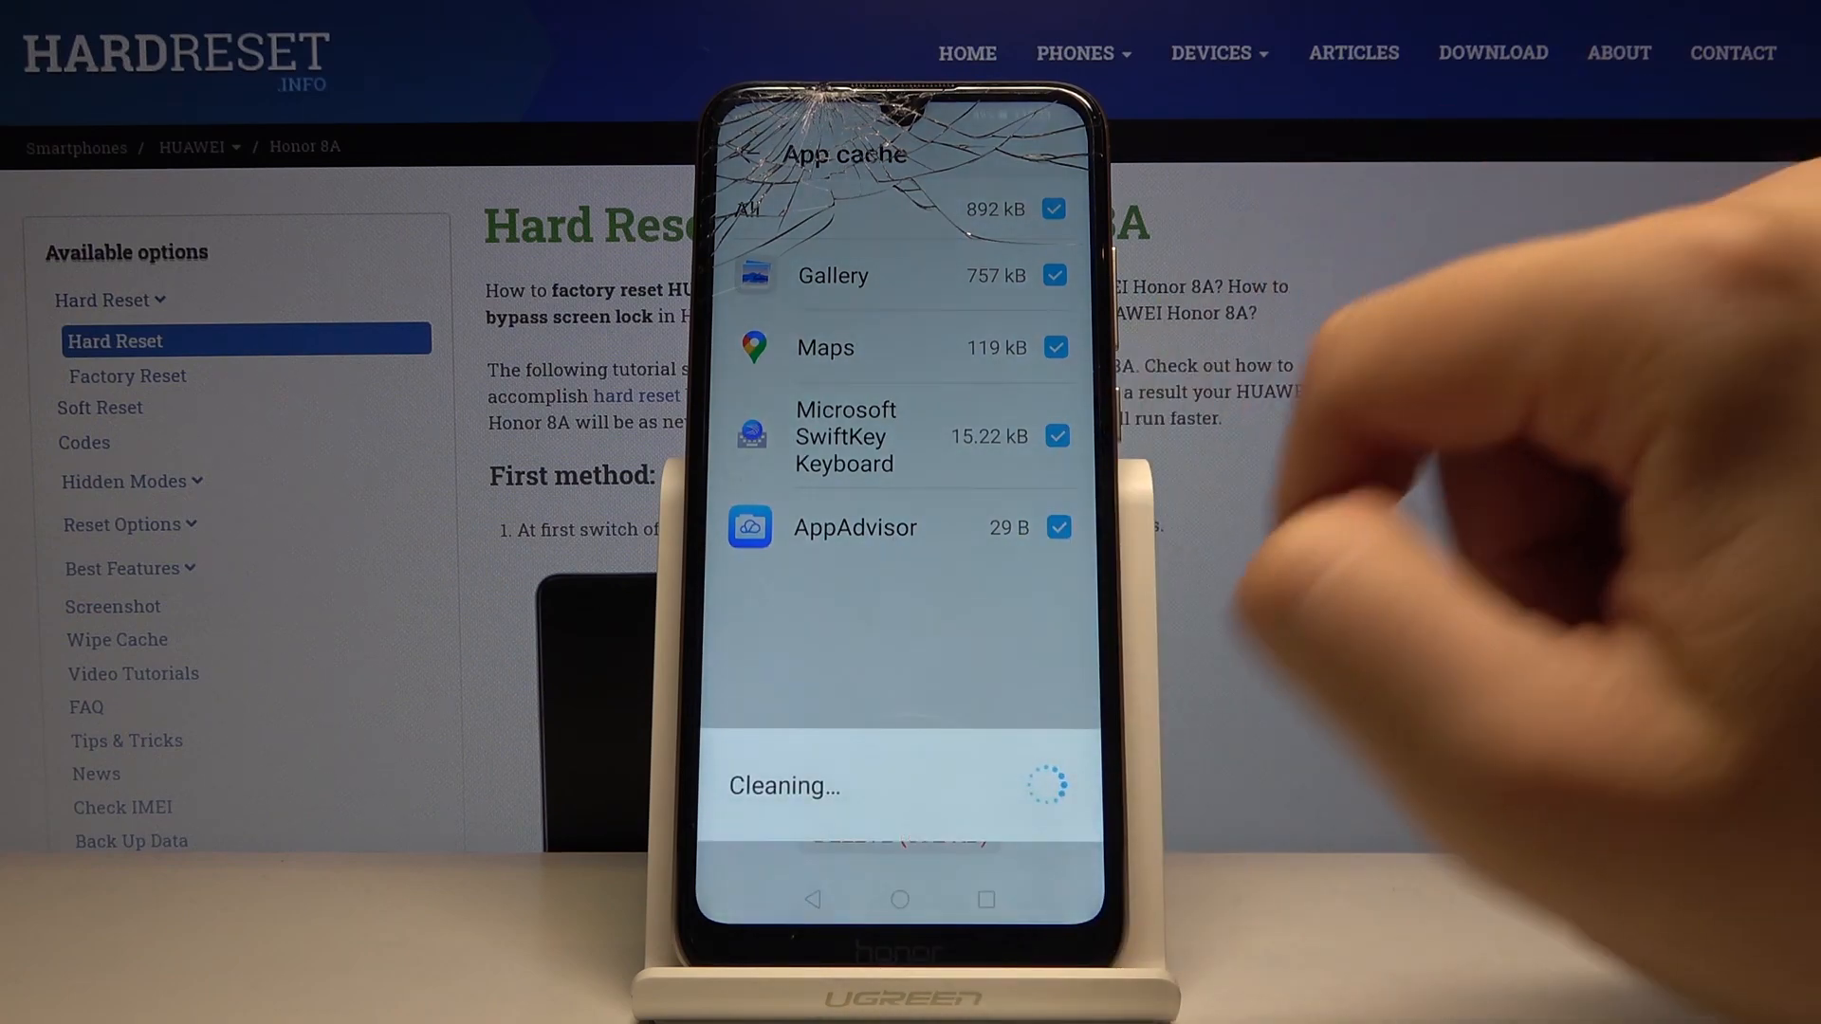